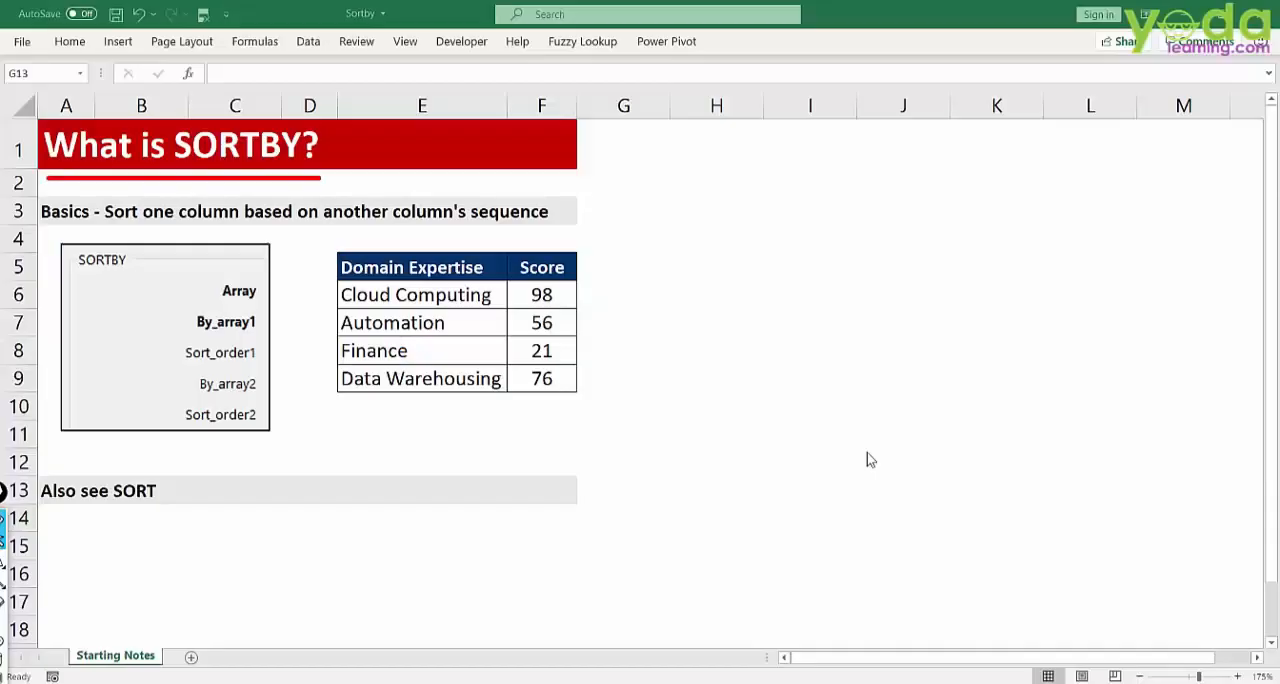
{"action": "mouse_move", "coordinate": [868, 450]}
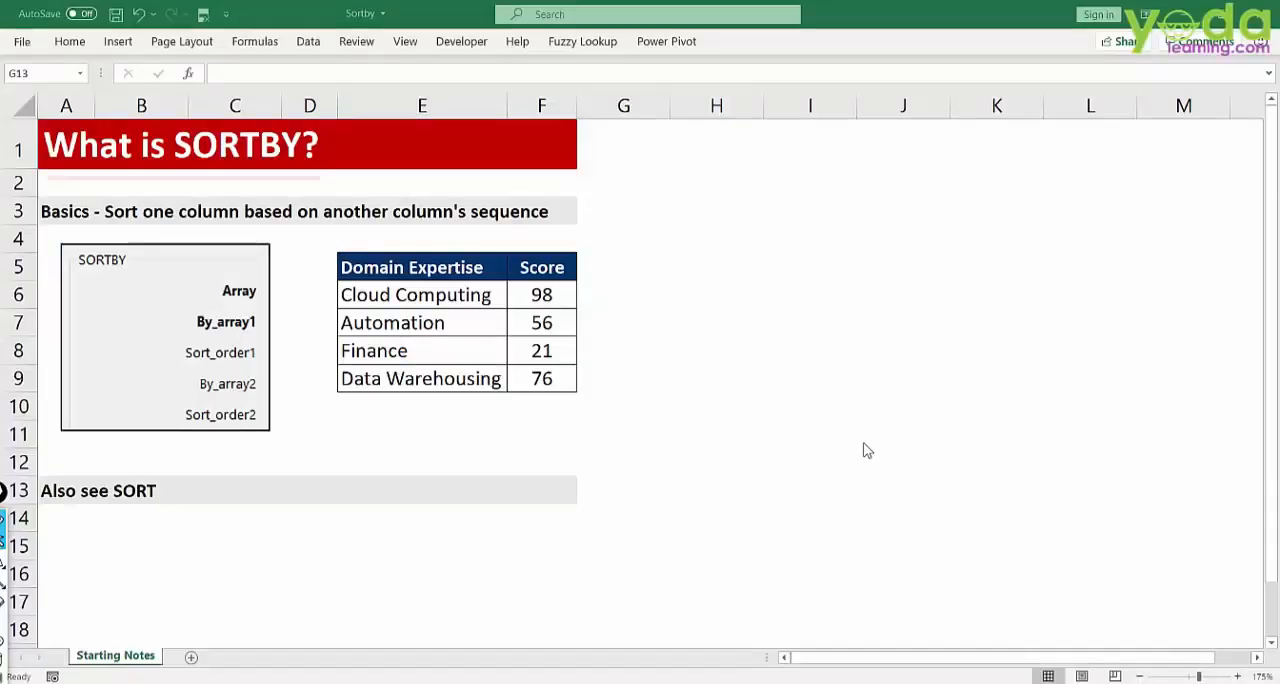
Select the empty cell beside the table and adjust the Basics heading formatting.
{"action": "left_click", "coordinate": [624, 490]}
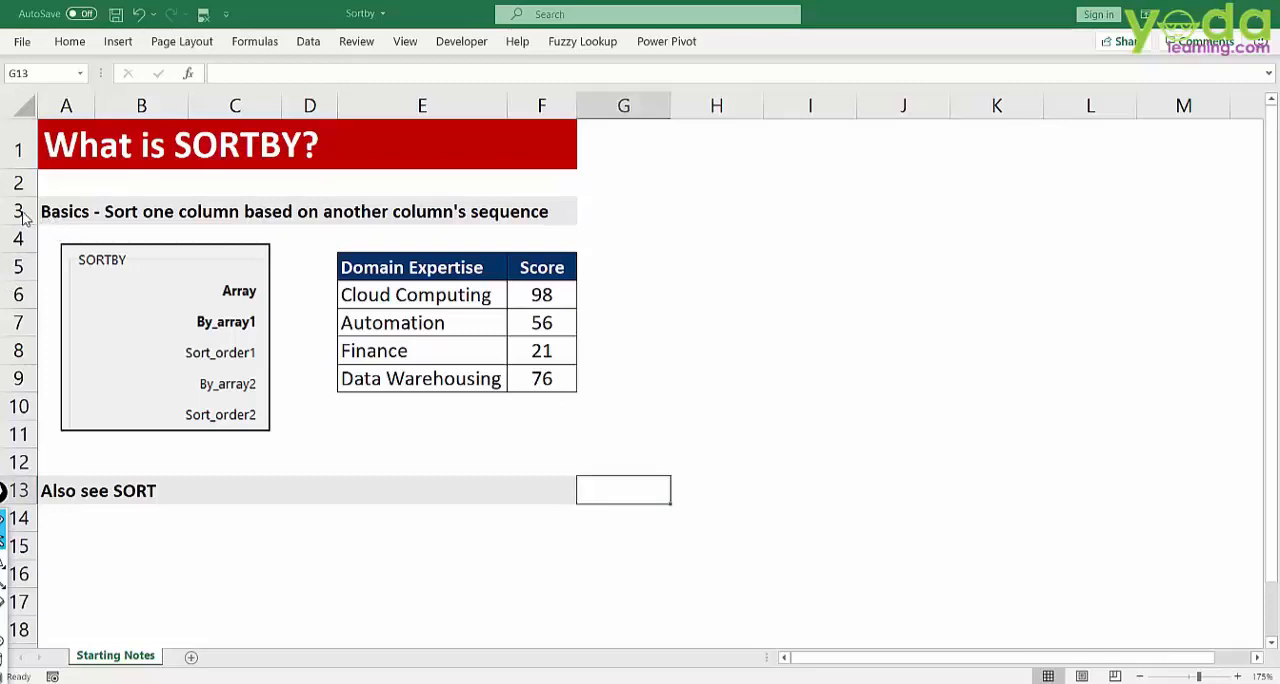
{"action": "double_click", "coordinate": [64, 212]}
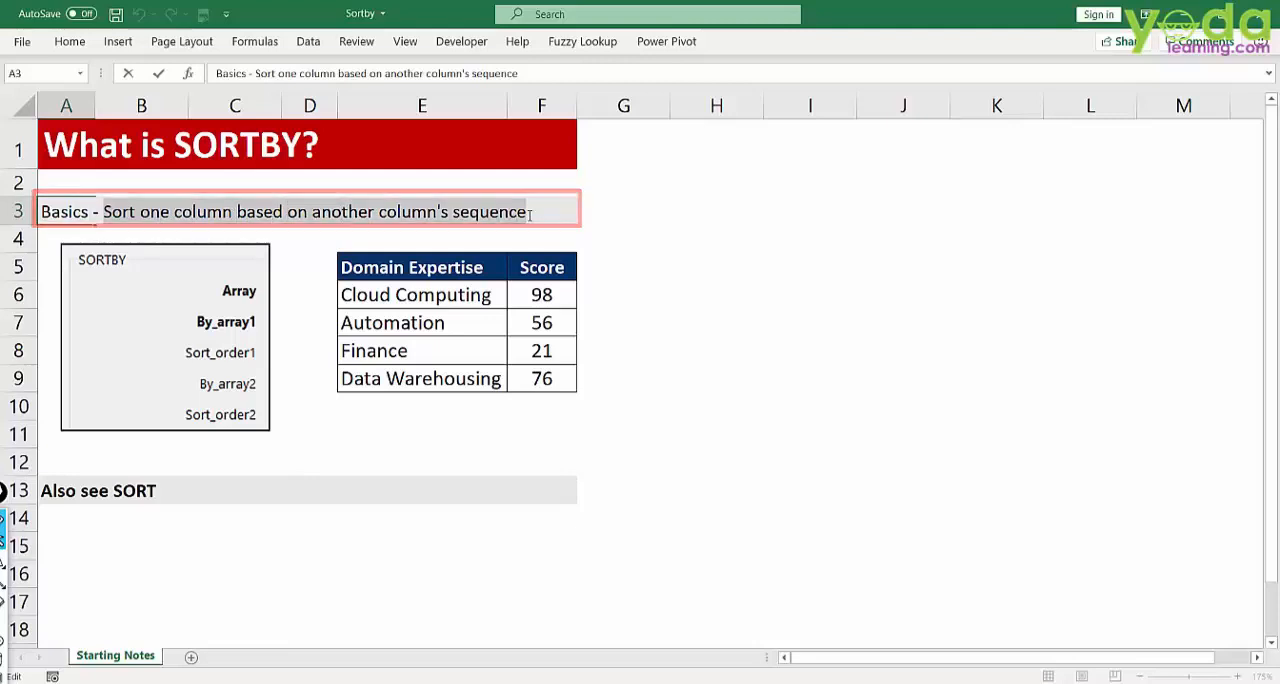
{"action": "right_click", "coordinate": [312, 212]}
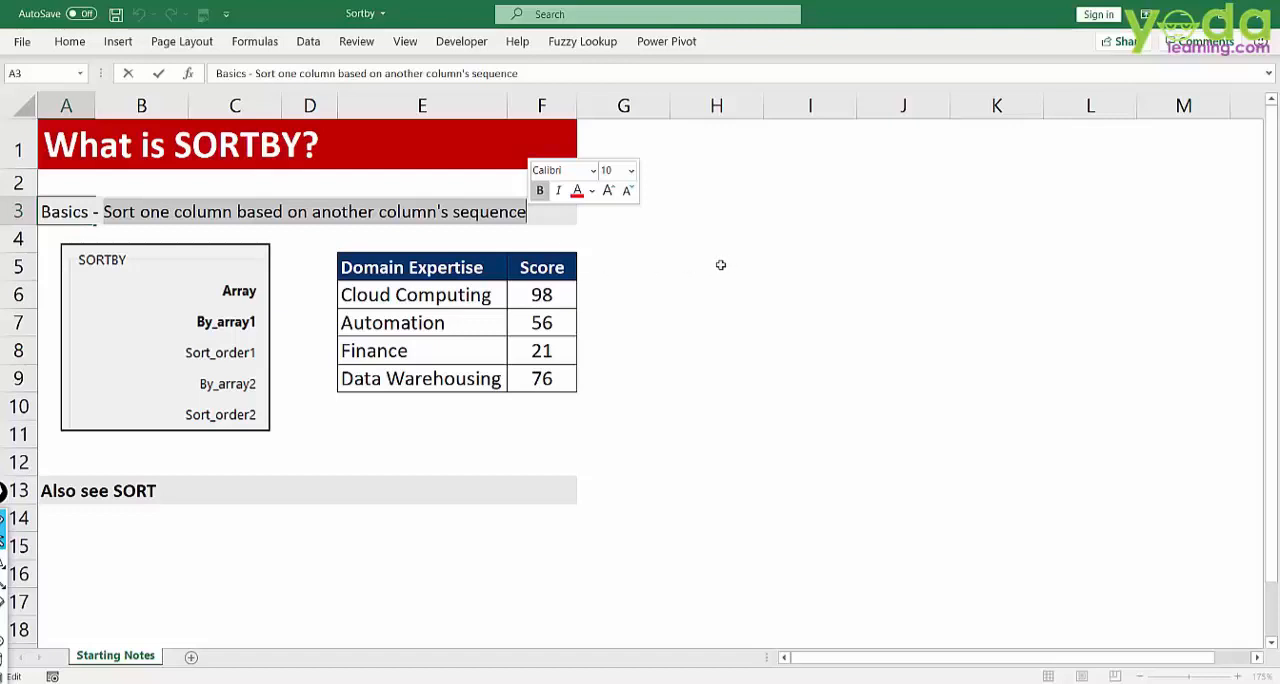
Enter =SORTBY(E6:E9,F6:F9,1) to order the four domains by score, smallest first.
{"action": "type", "text": "=s"}
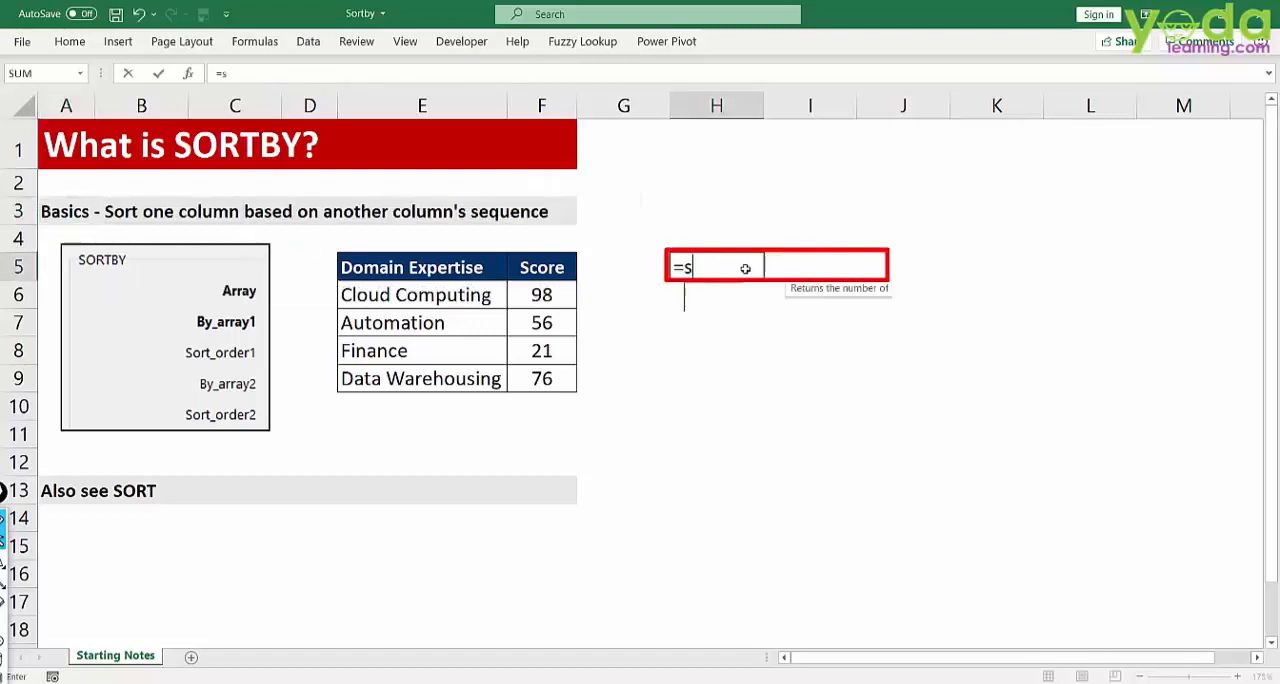
{"action": "type", "text": "ORTBY(E6:E9"}
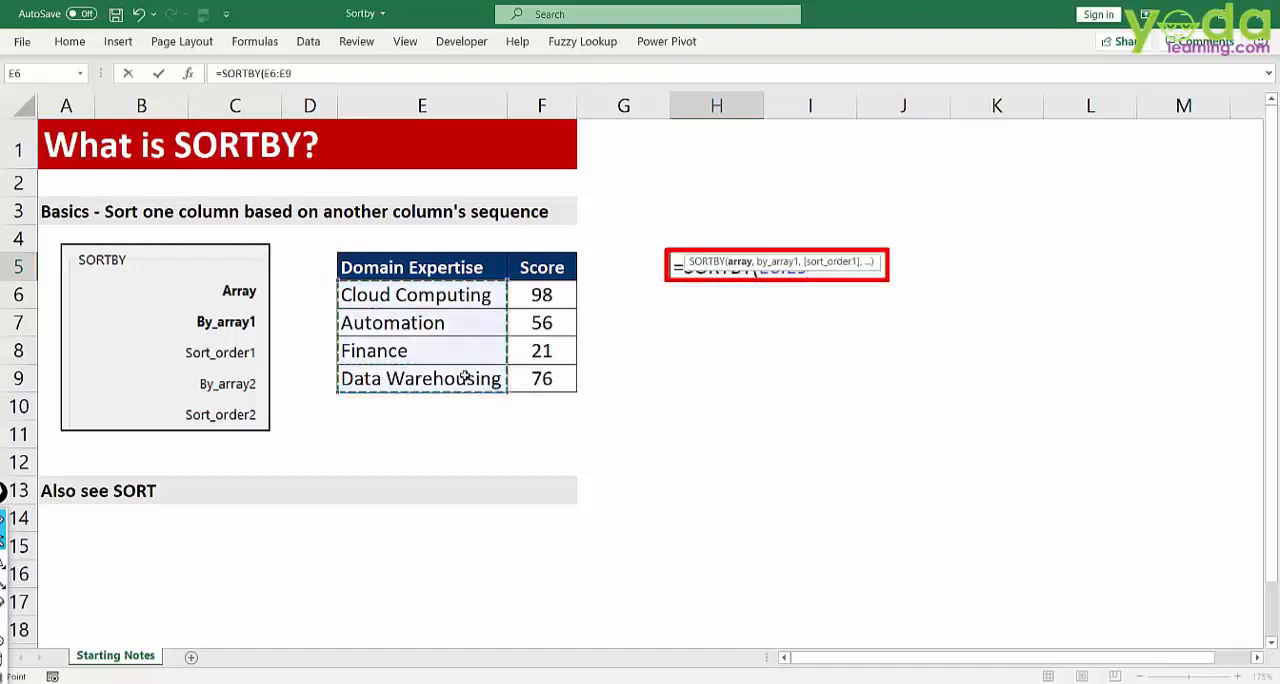
{"action": "type", "text": ","}
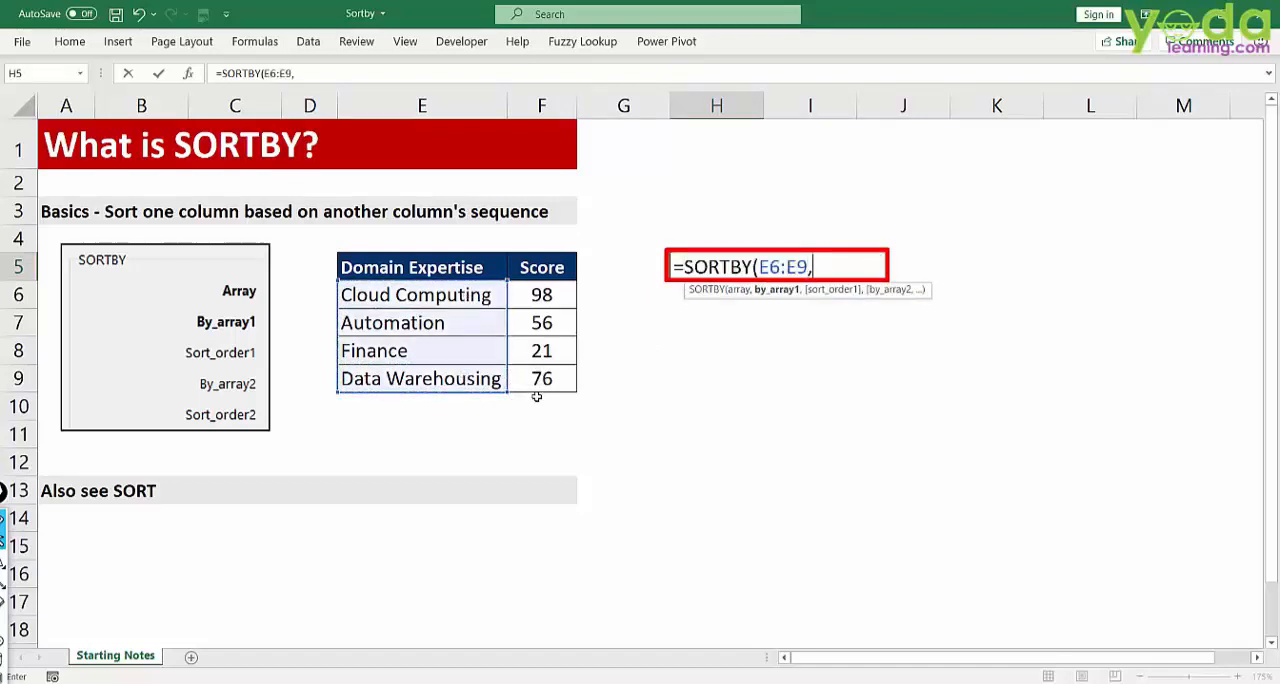
{"action": "left_click_drag", "start_coordinate": [540, 294], "coordinate": [540, 378]}
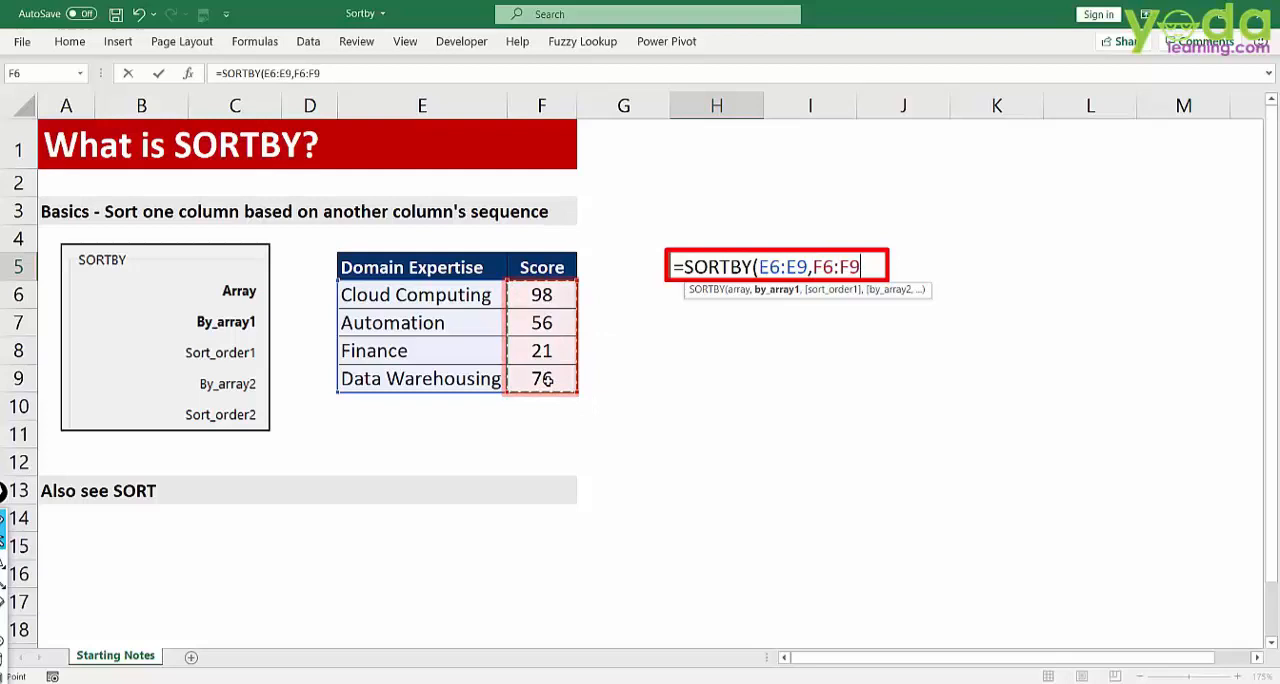
{"action": "type", "text": ","}
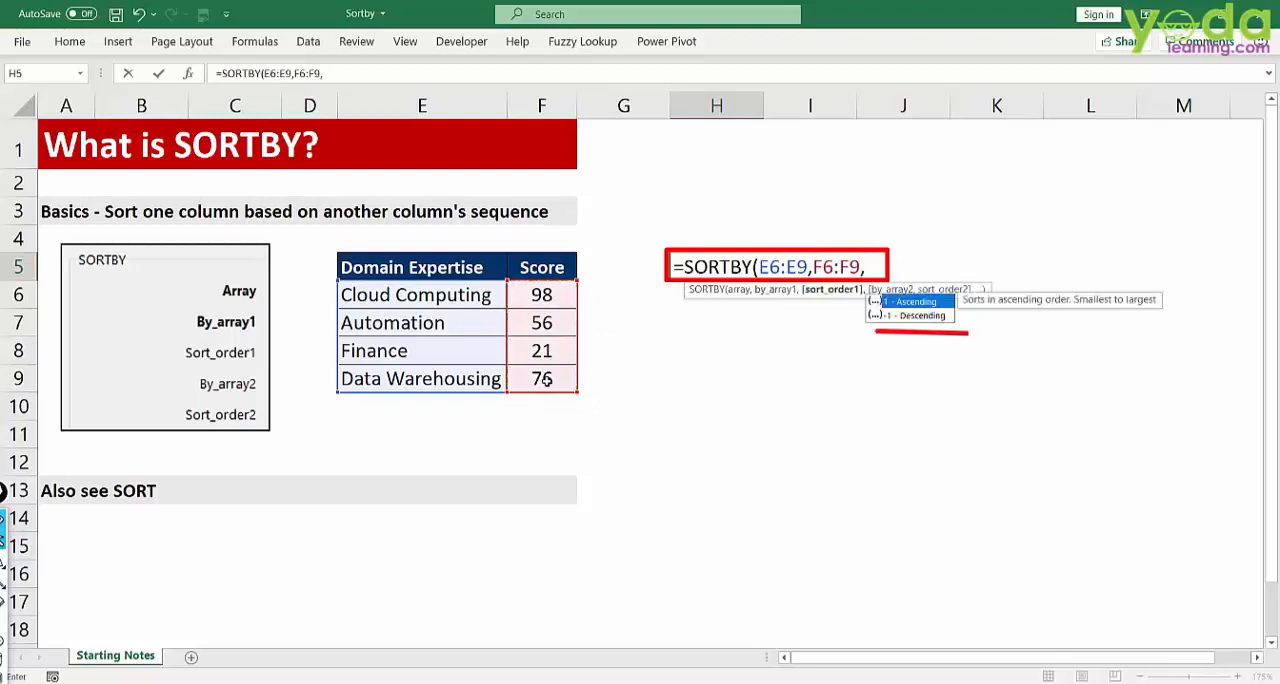
{"action": "type", "text": "1)"}
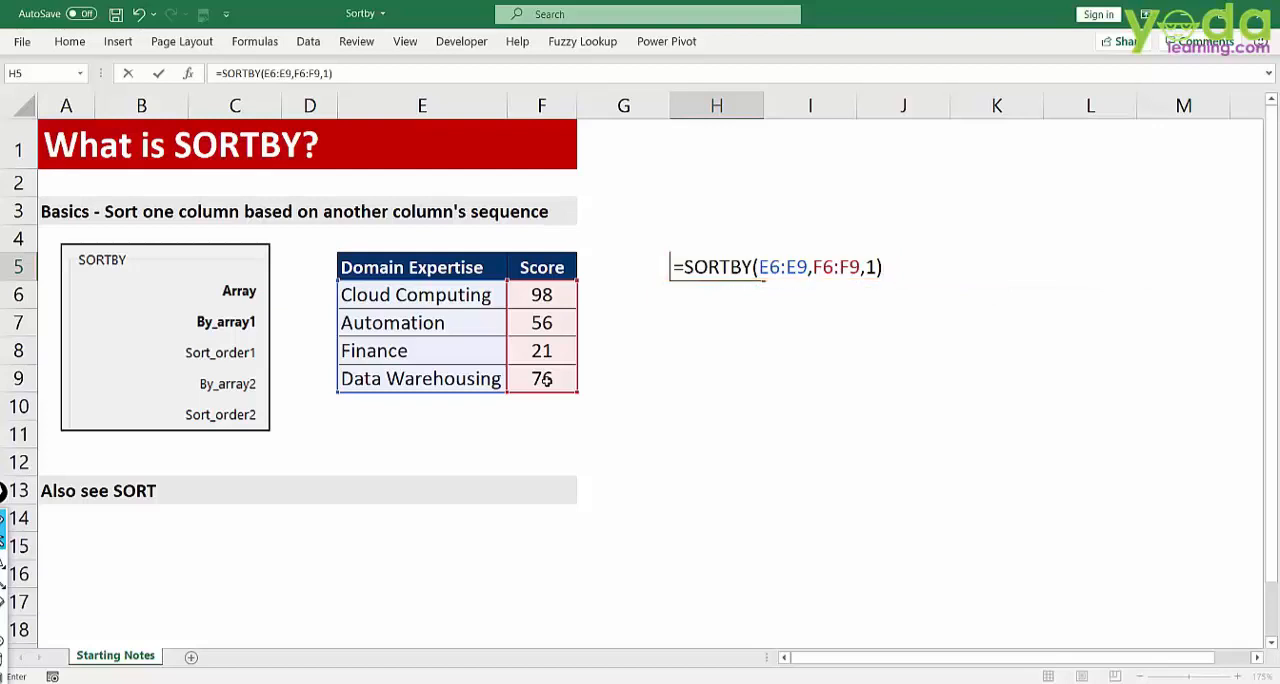
Commit SORTBY so Finance, Automation, Data Warehousing, Cloud Computing spill, then check Data Warehousing and the 98 score.
{"action": "key", "text": "enter"}
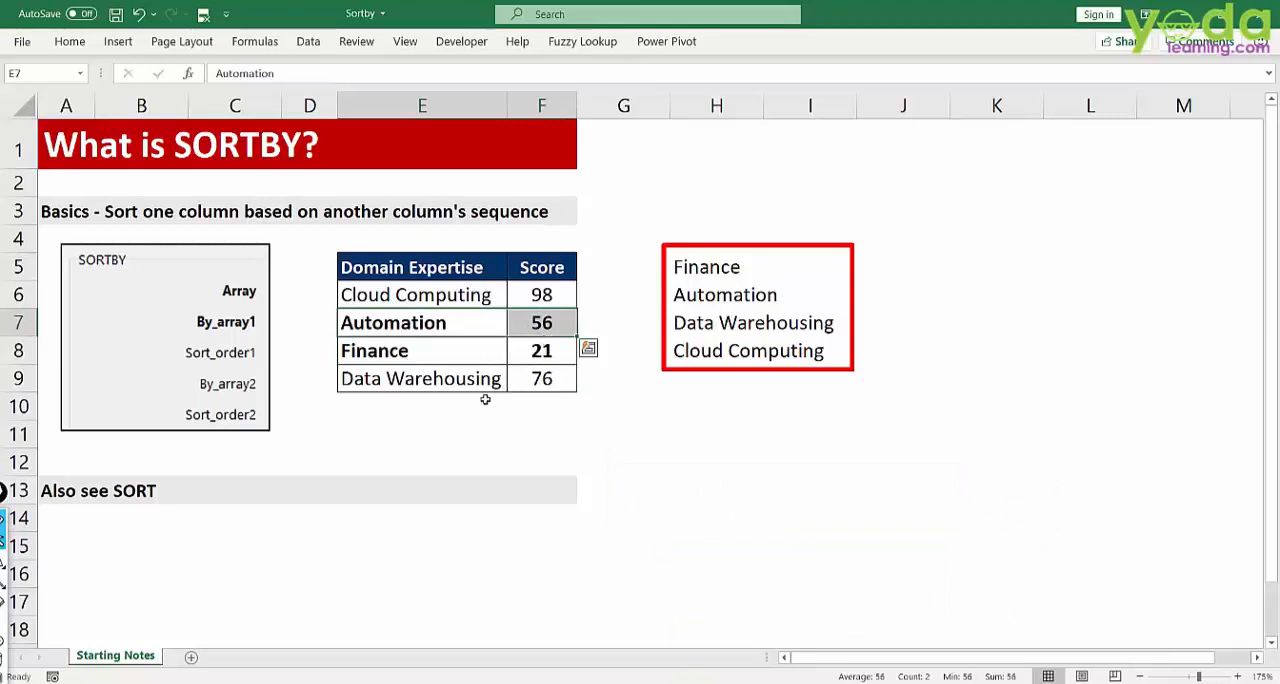
{"action": "left_click", "coordinate": [420, 378]}
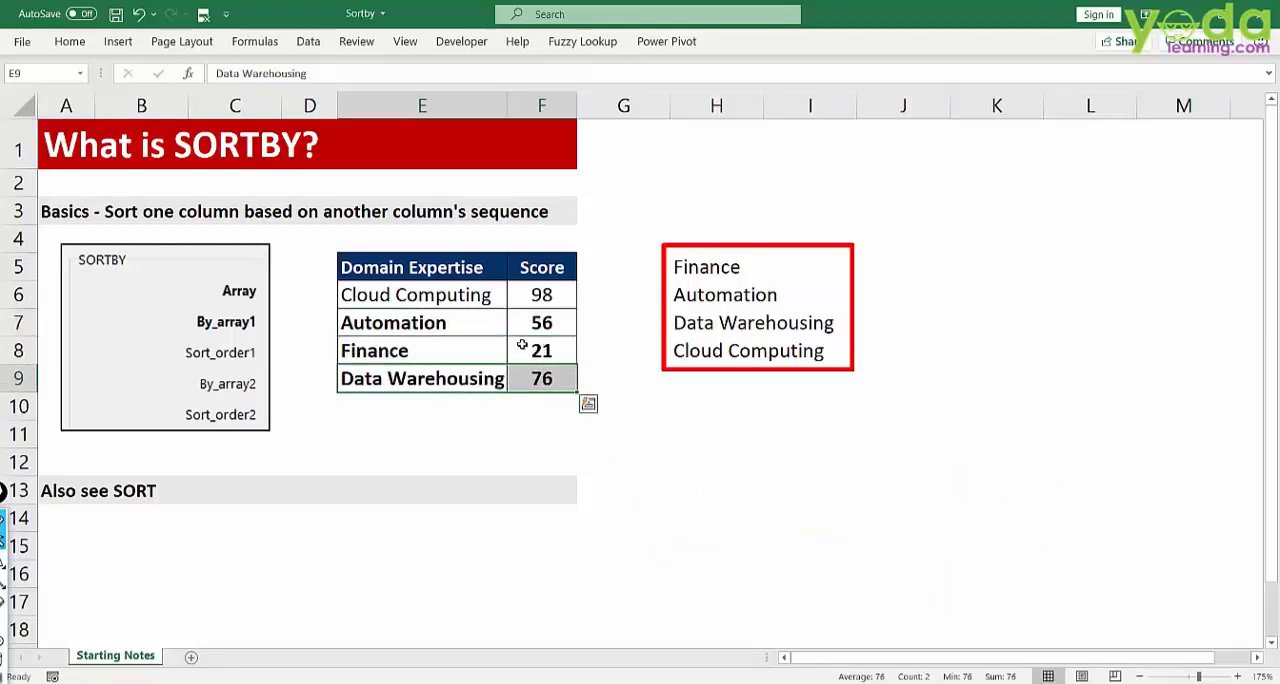
{"action": "left_click", "coordinate": [748, 350]}
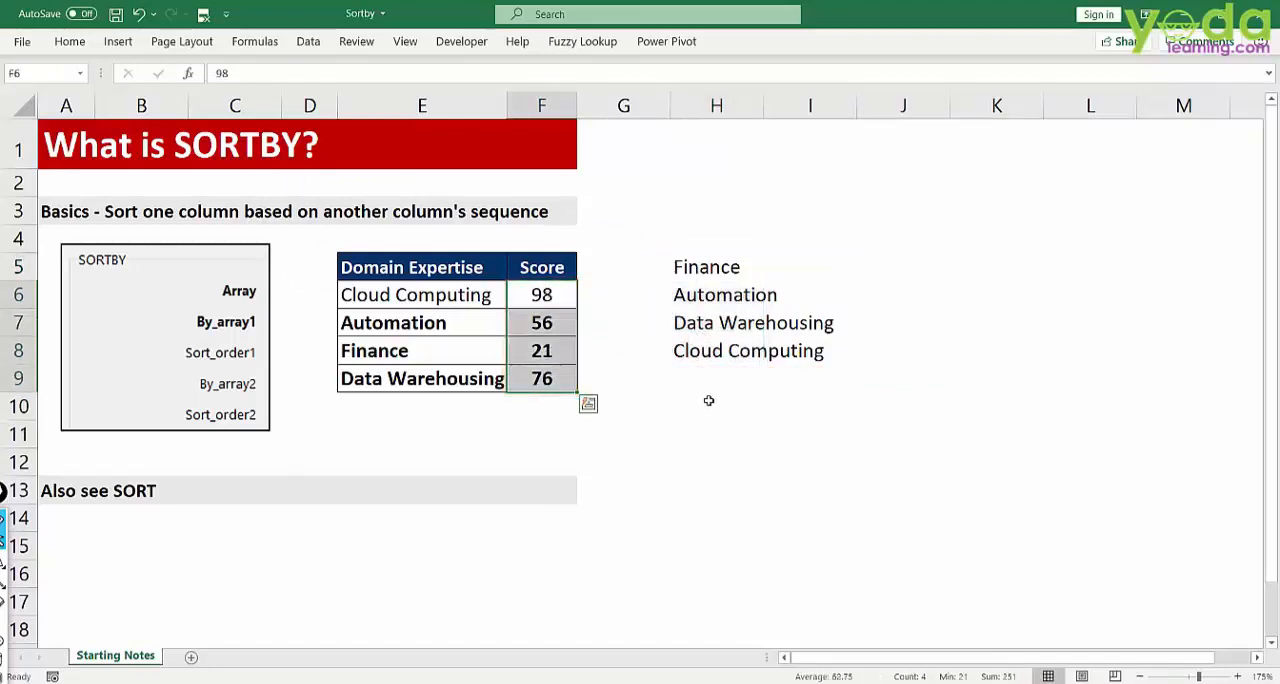
Enter =SORT(F6:F9,,1) in H10 to spill the scores 21, 56, 76, 98 ascending.
{"action": "type", "text": "=s"}
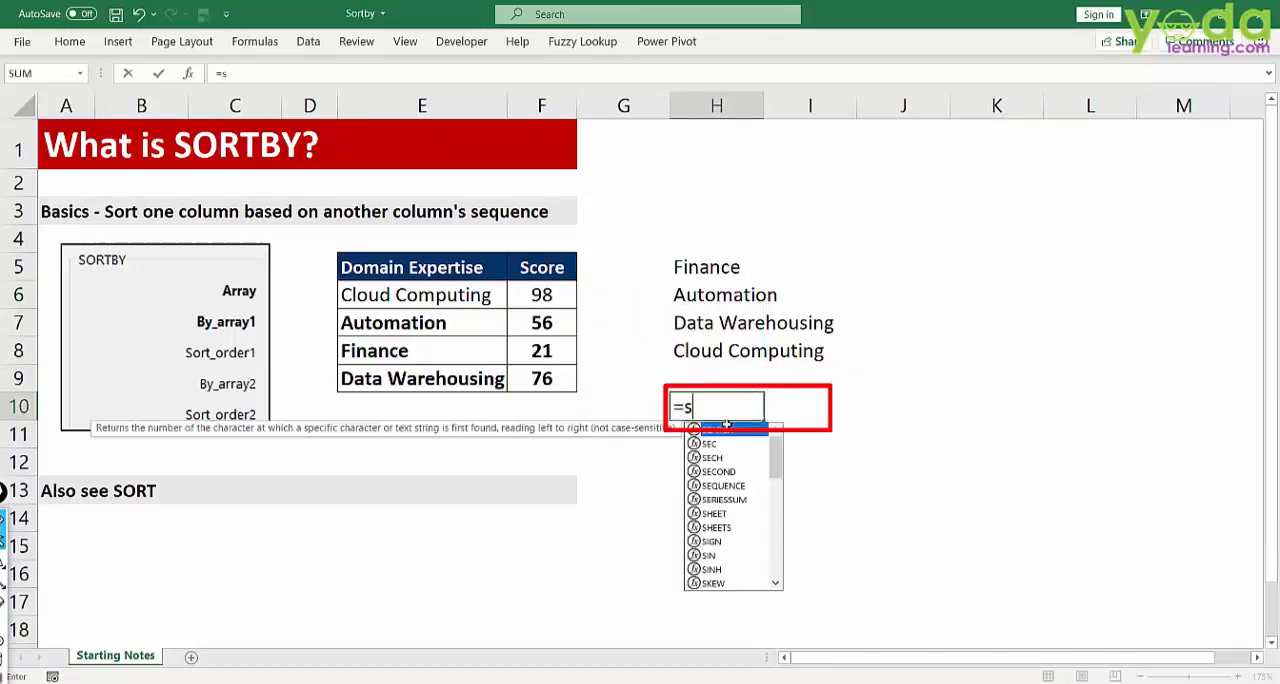
{"action": "type", "text": "ORT("}
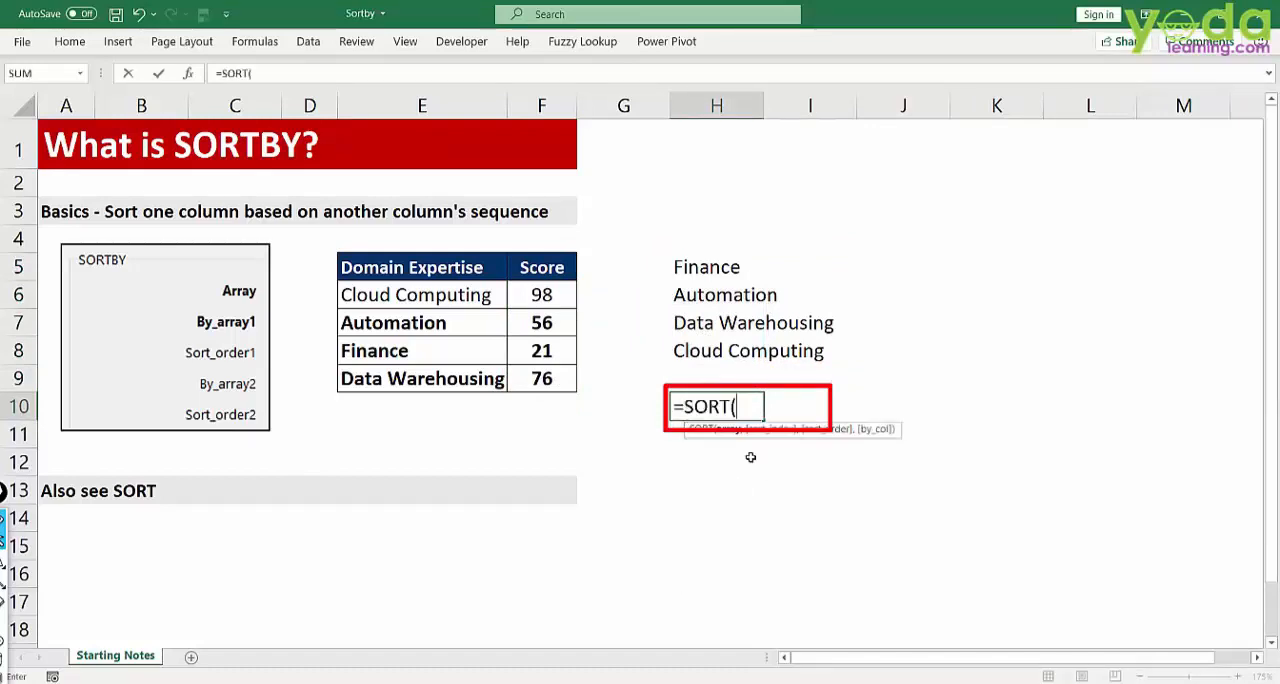
{"action": "left_click", "coordinate": [540, 294]}
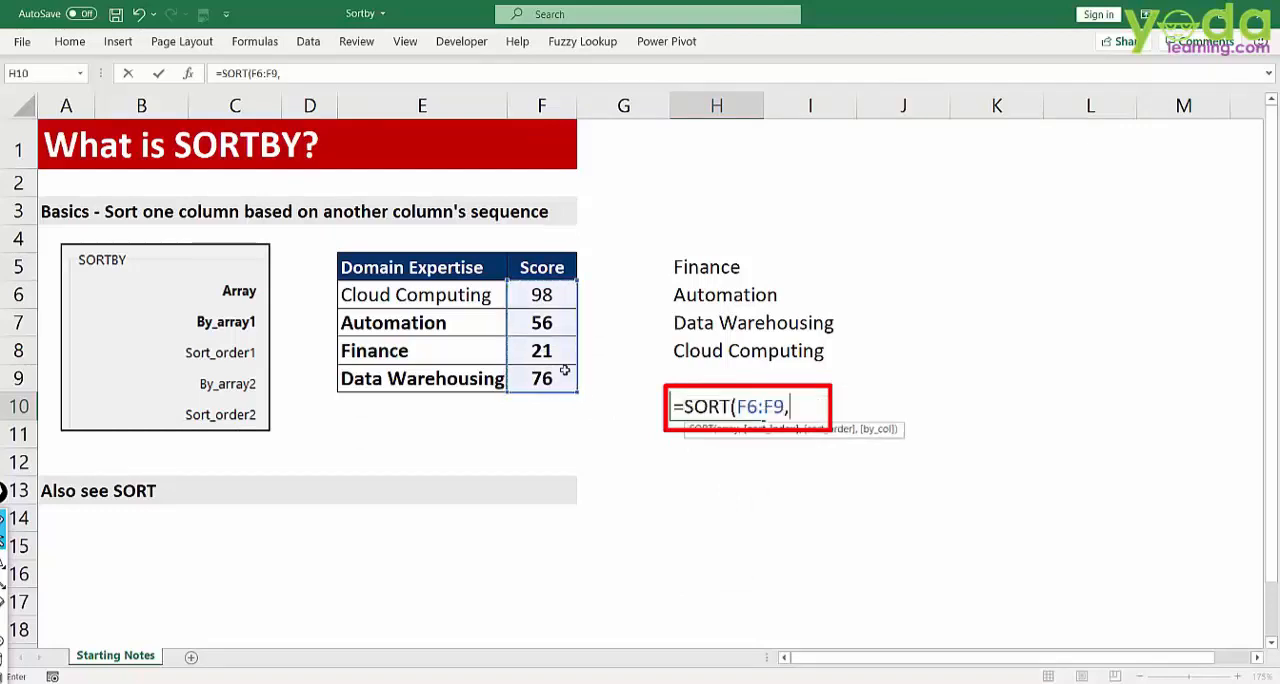
{"action": "type", "text": ","}
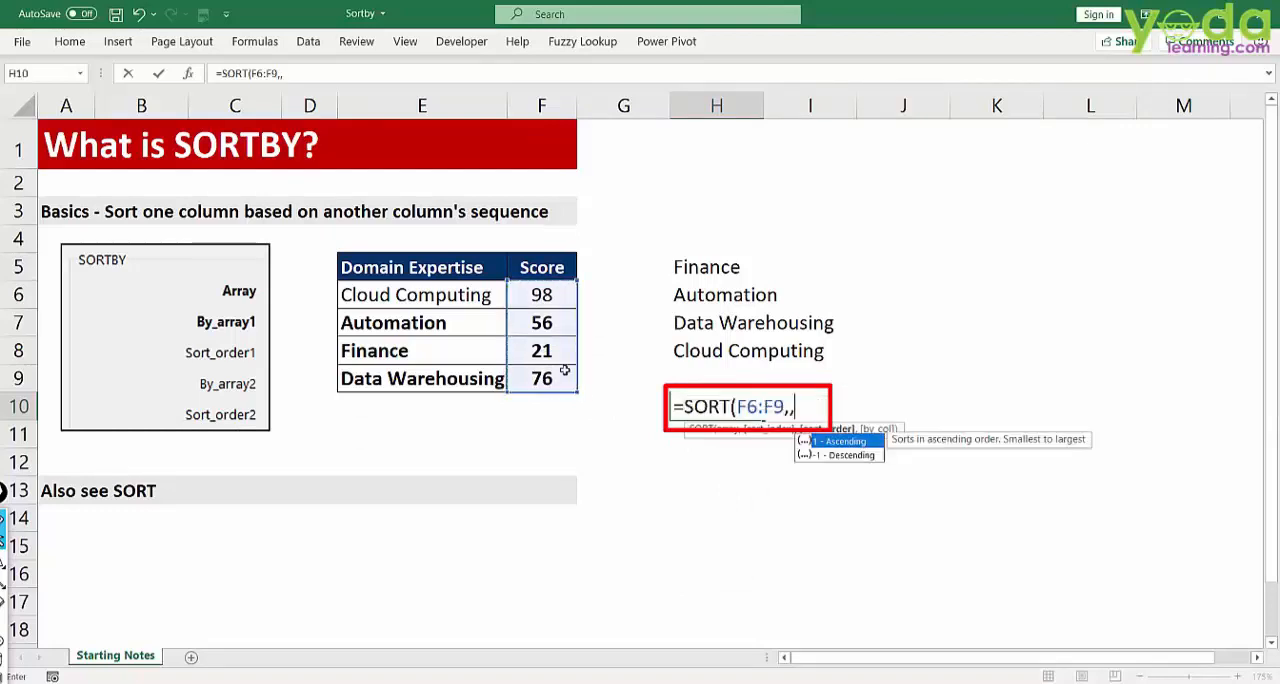
{"action": "type", "text": "1)"}
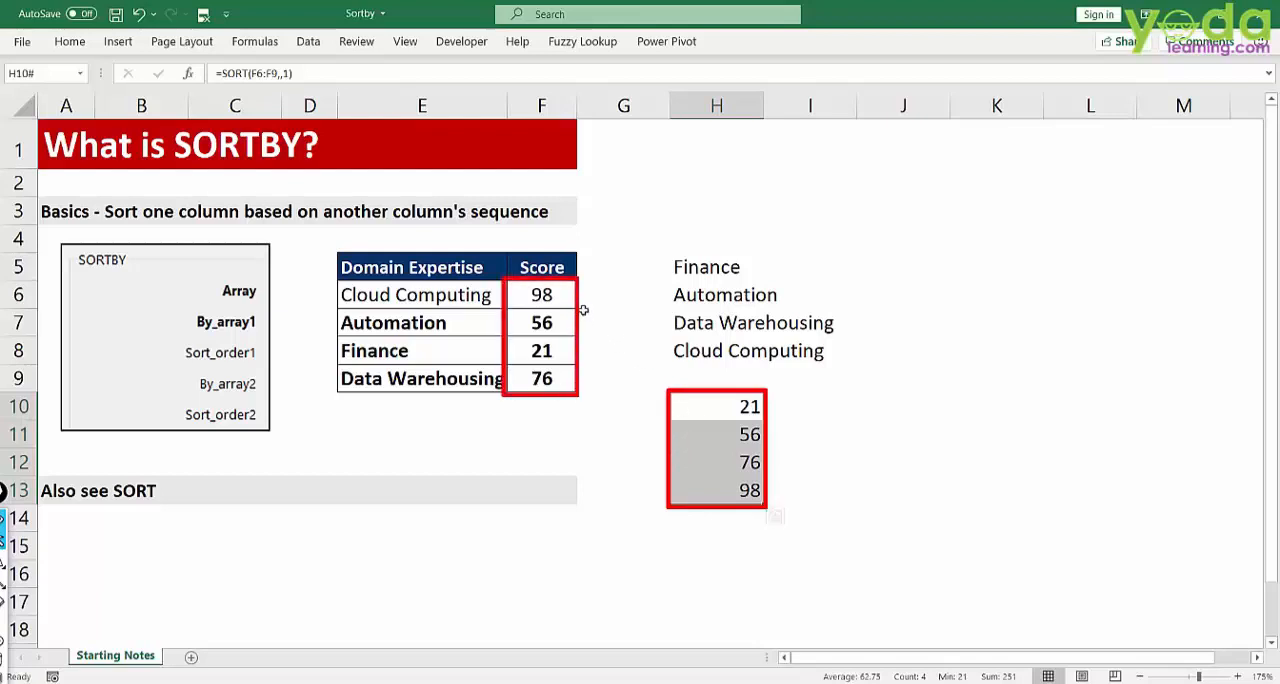
{"action": "double_click", "coordinate": [716, 404]}
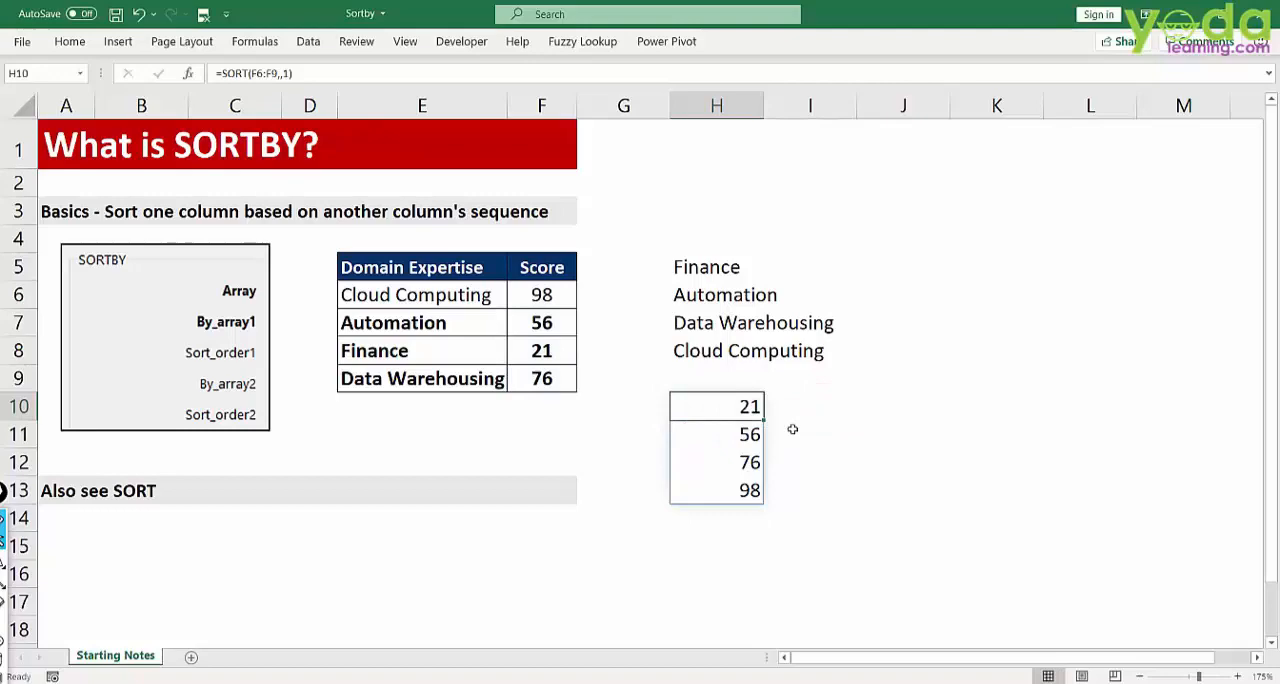
{"action": "mouse_move", "coordinate": [776, 488]}
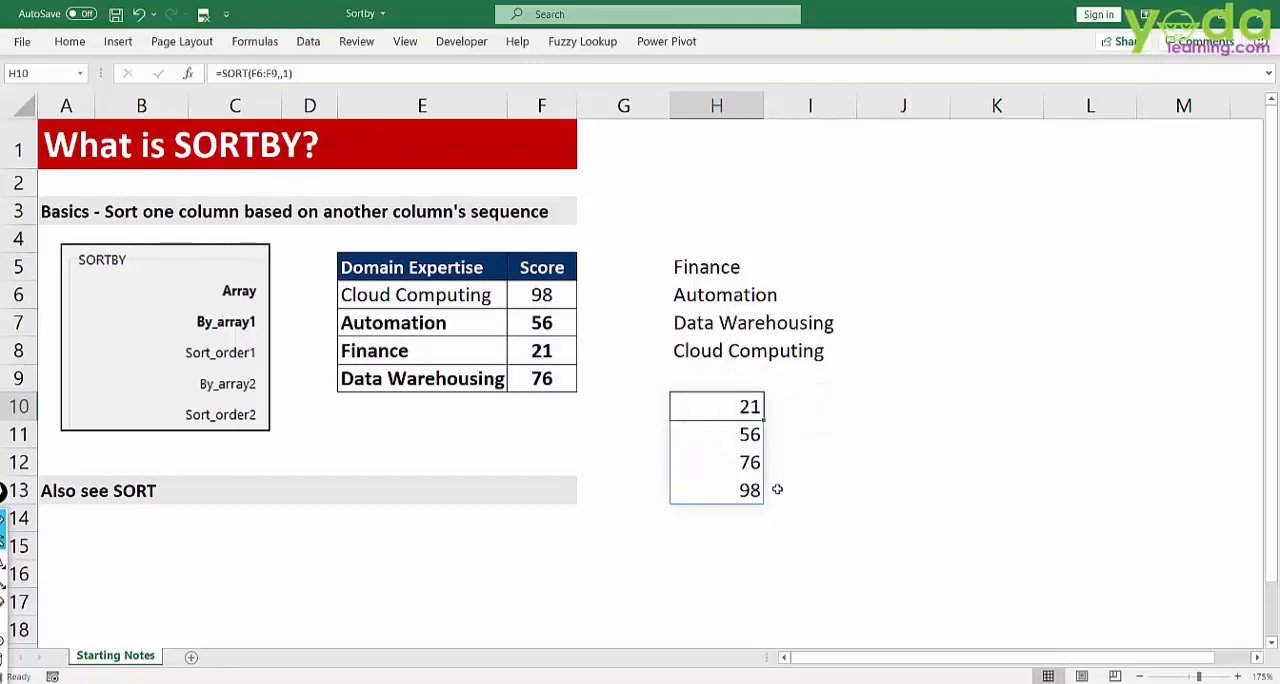